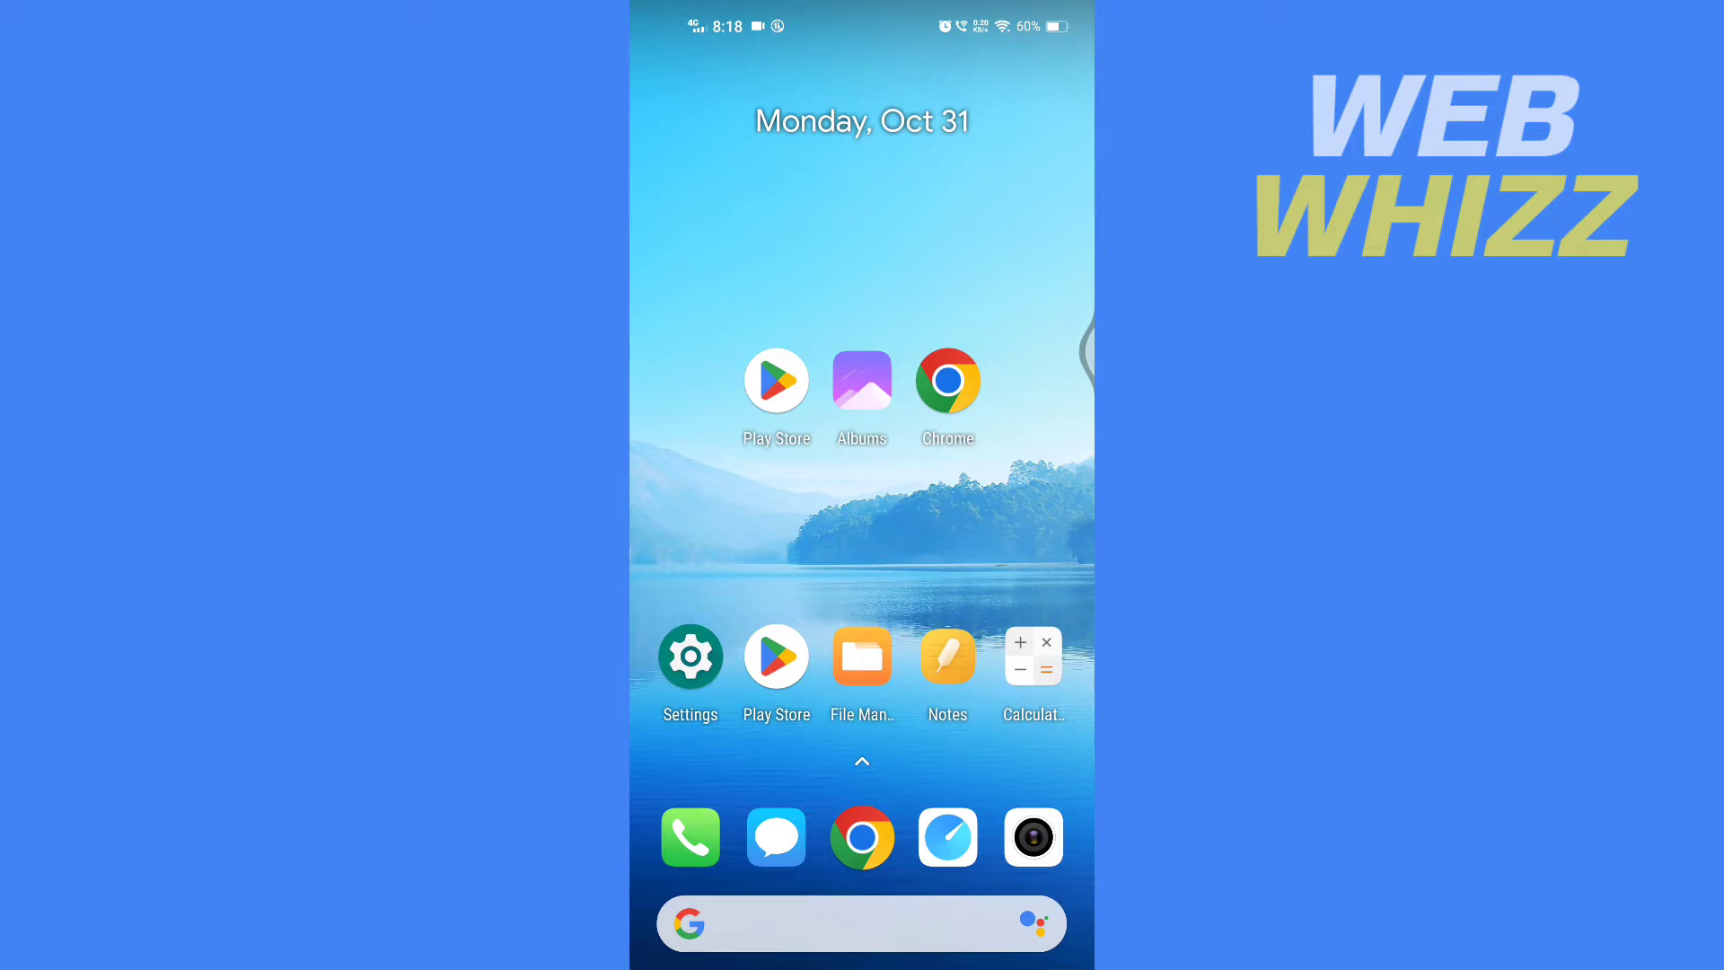
- Leave the photo albums and search Play Store for the recent 'heic to jpg converter' query
left_click(860, 384)
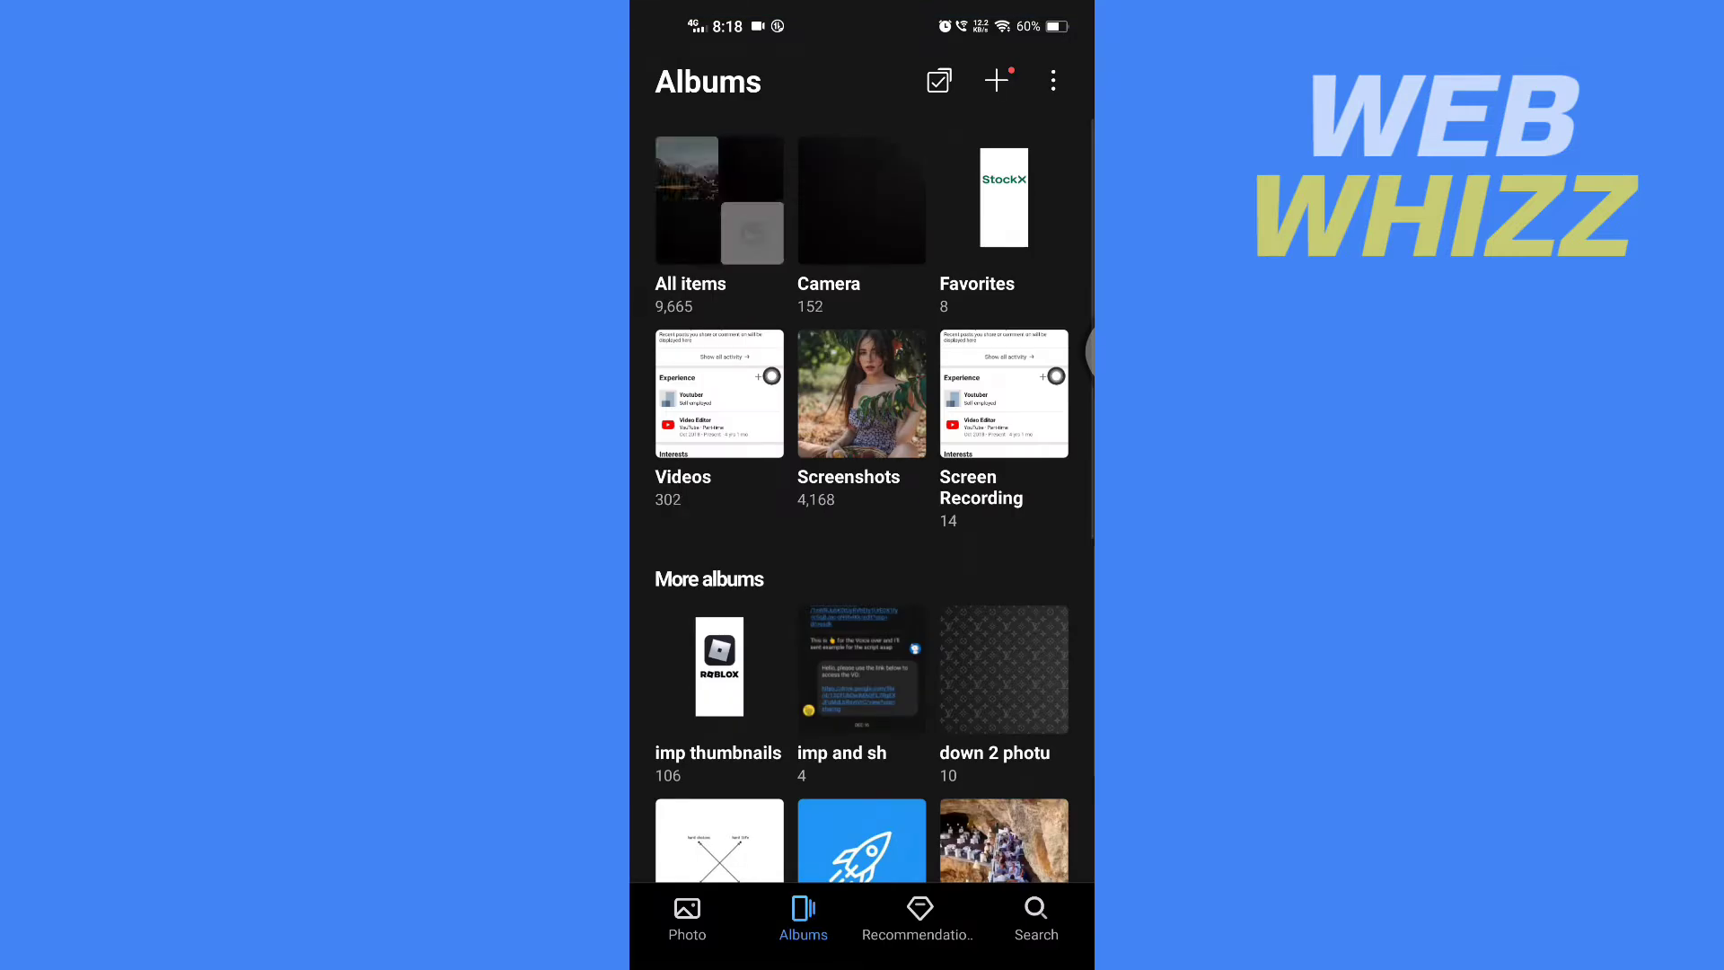
left_click(688, 199)
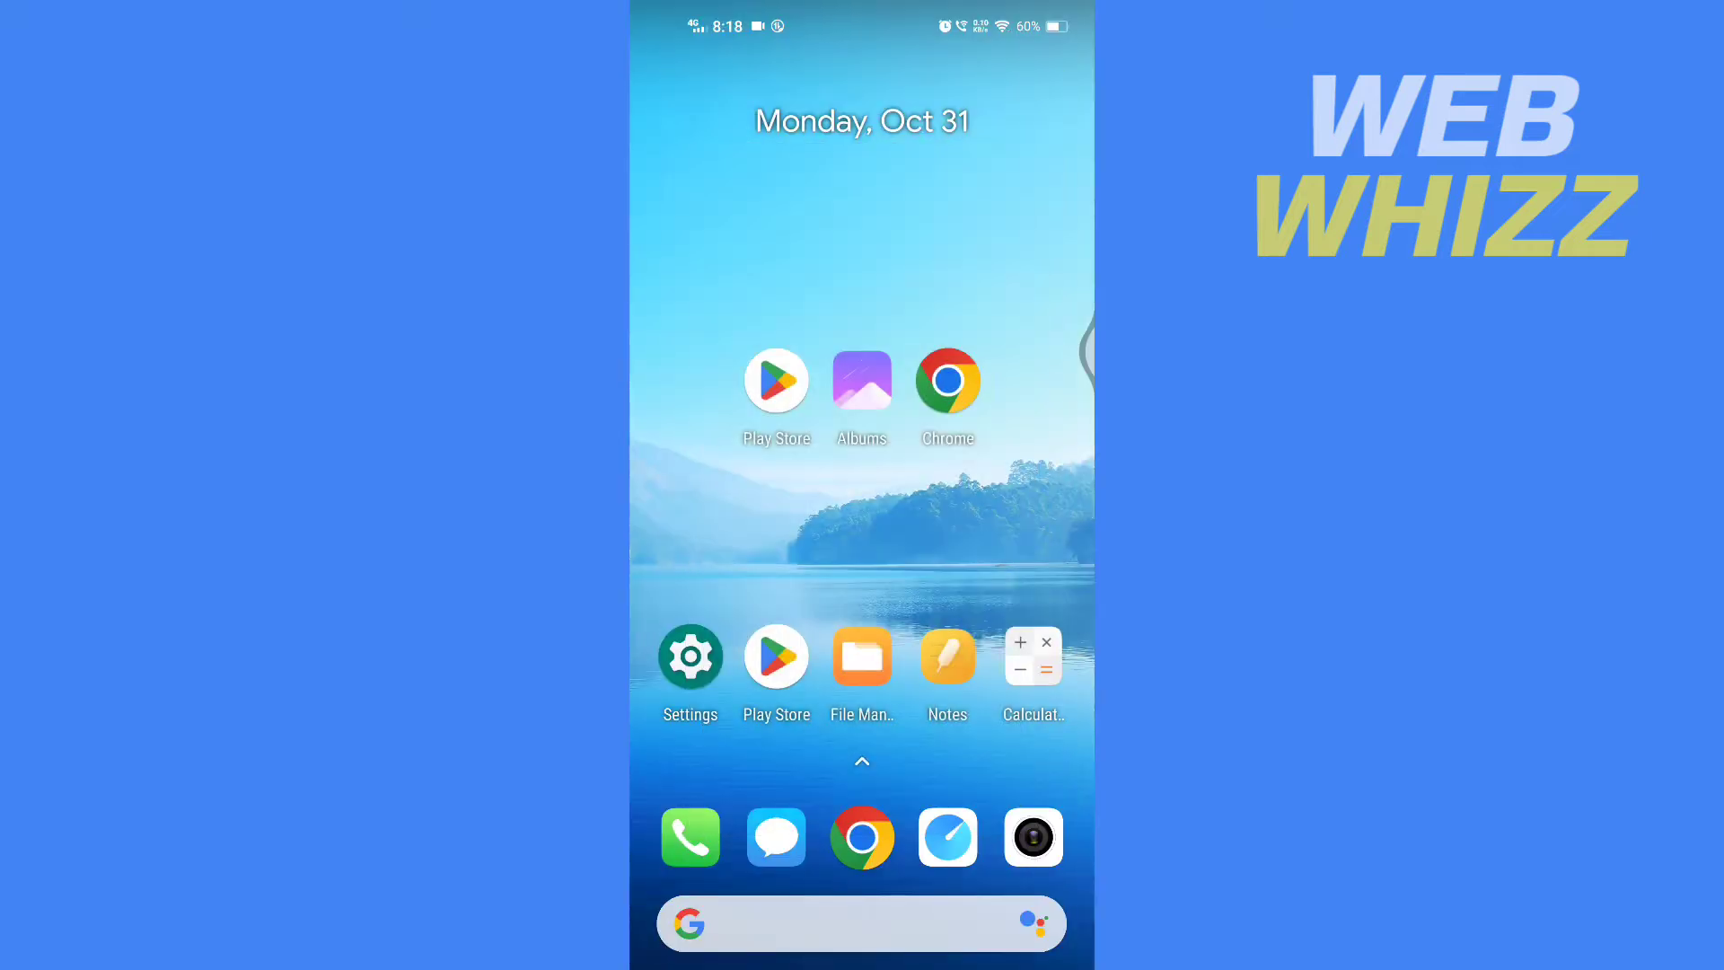
left_click(776, 379)
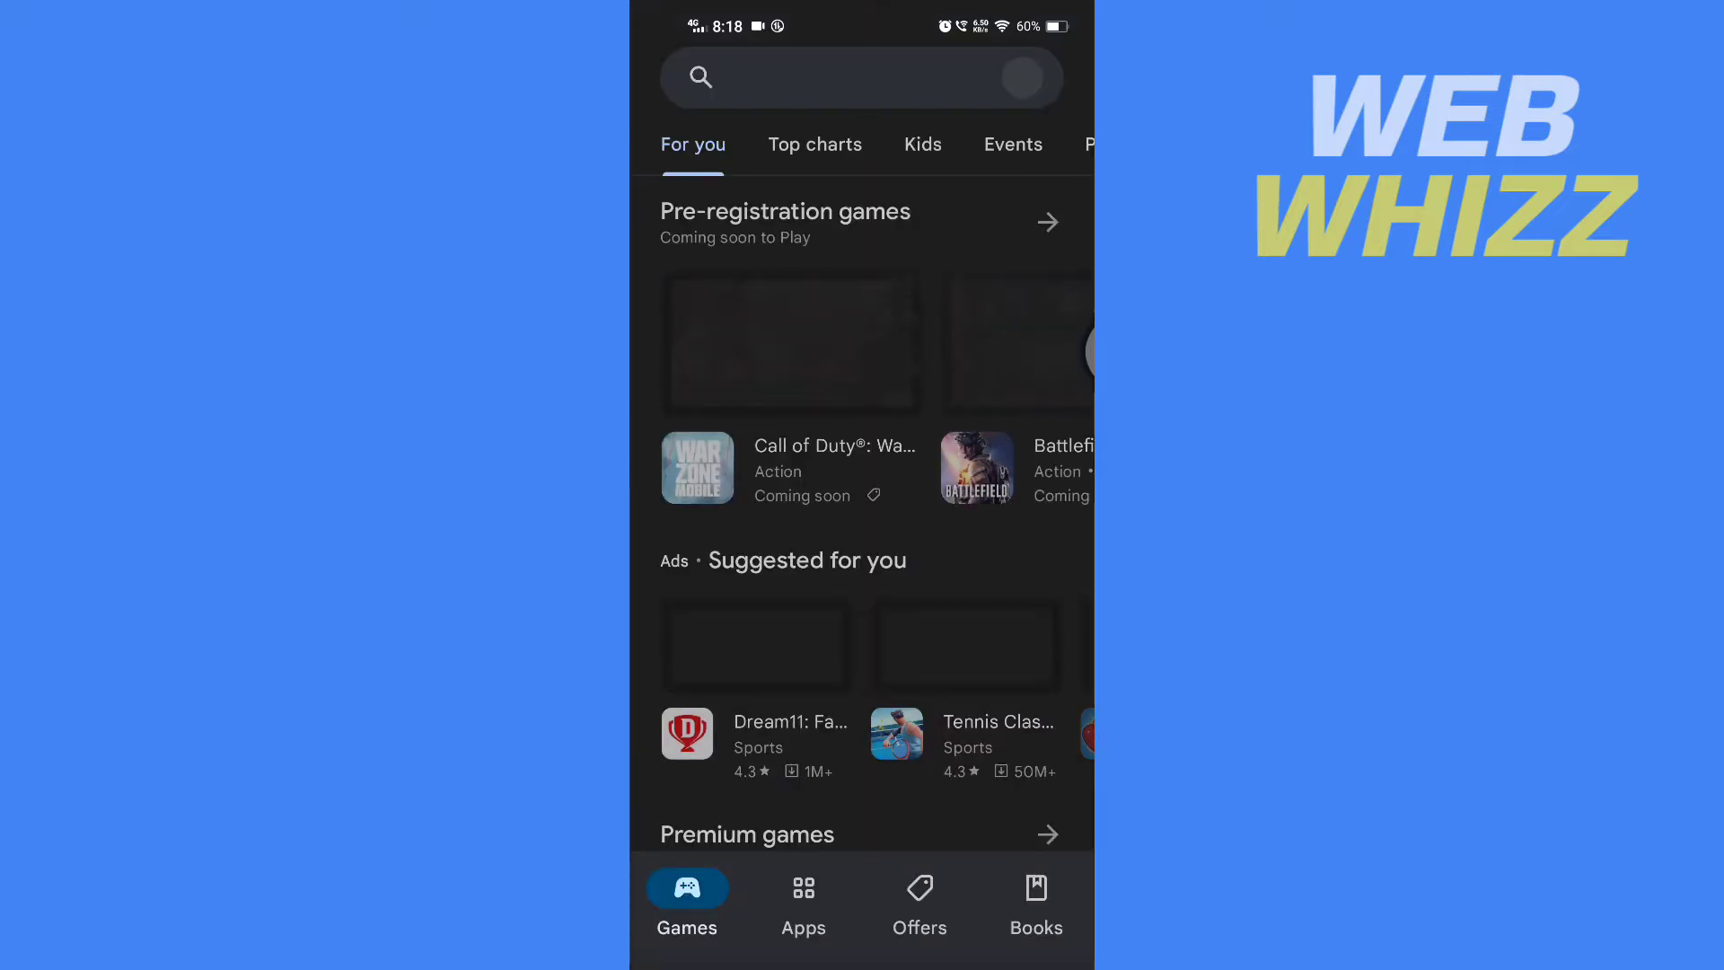
left_click(835, 77)
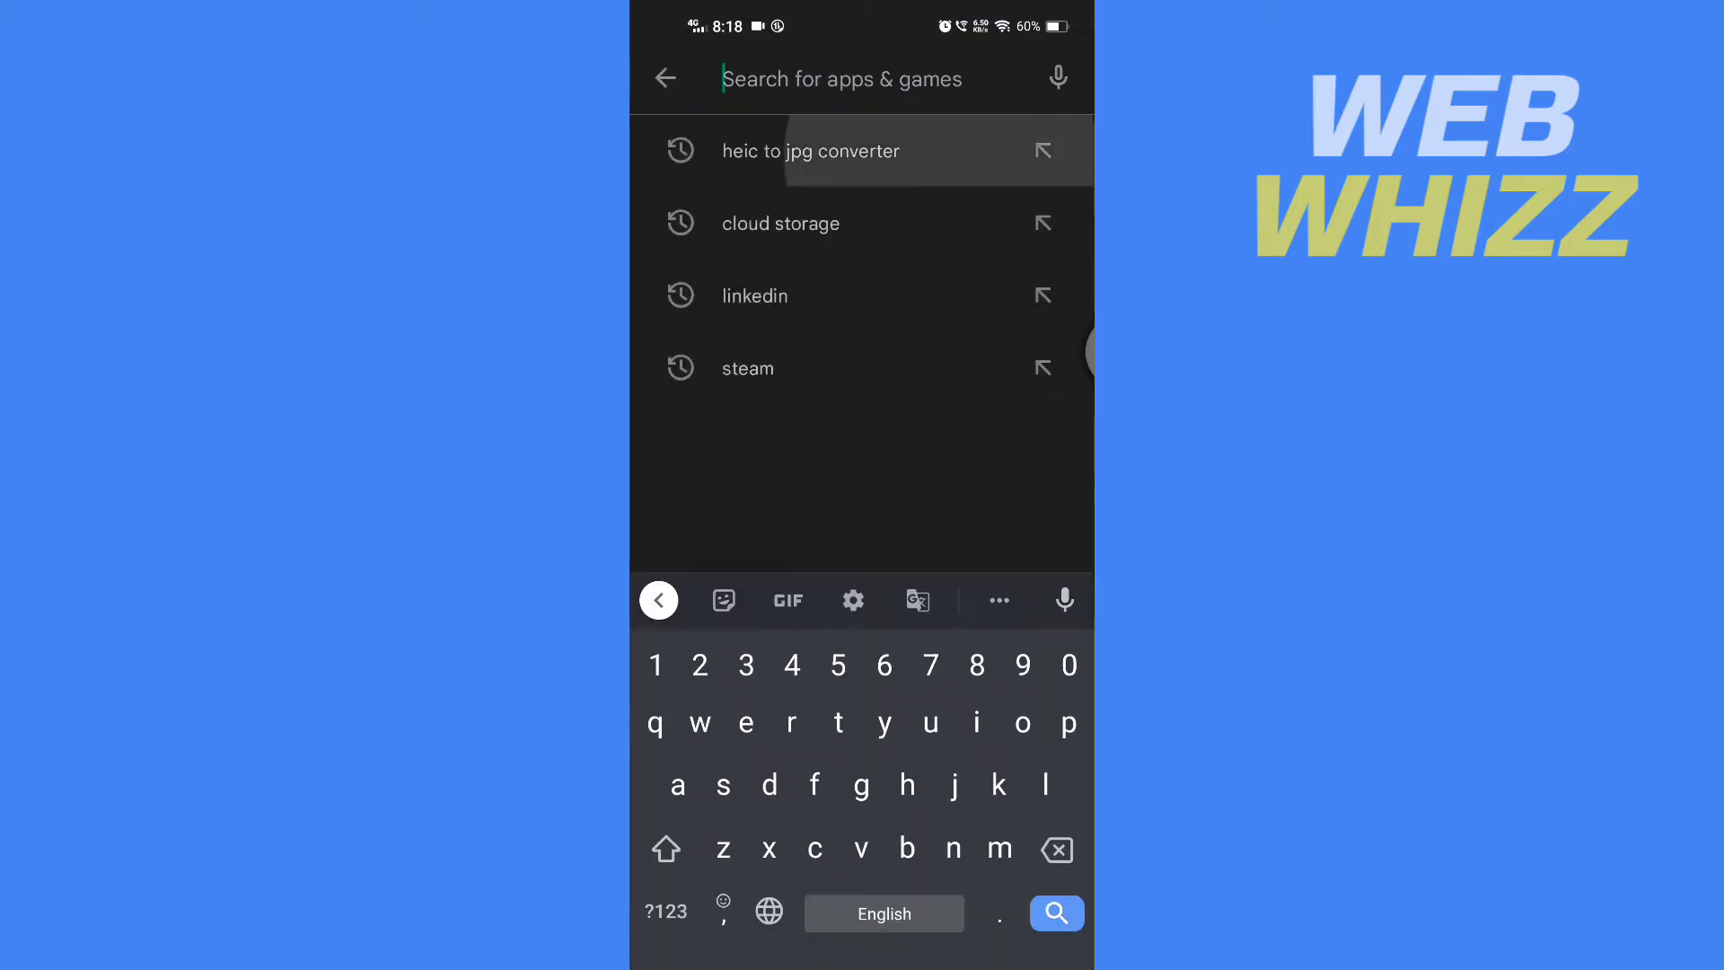
left_click(811, 151)
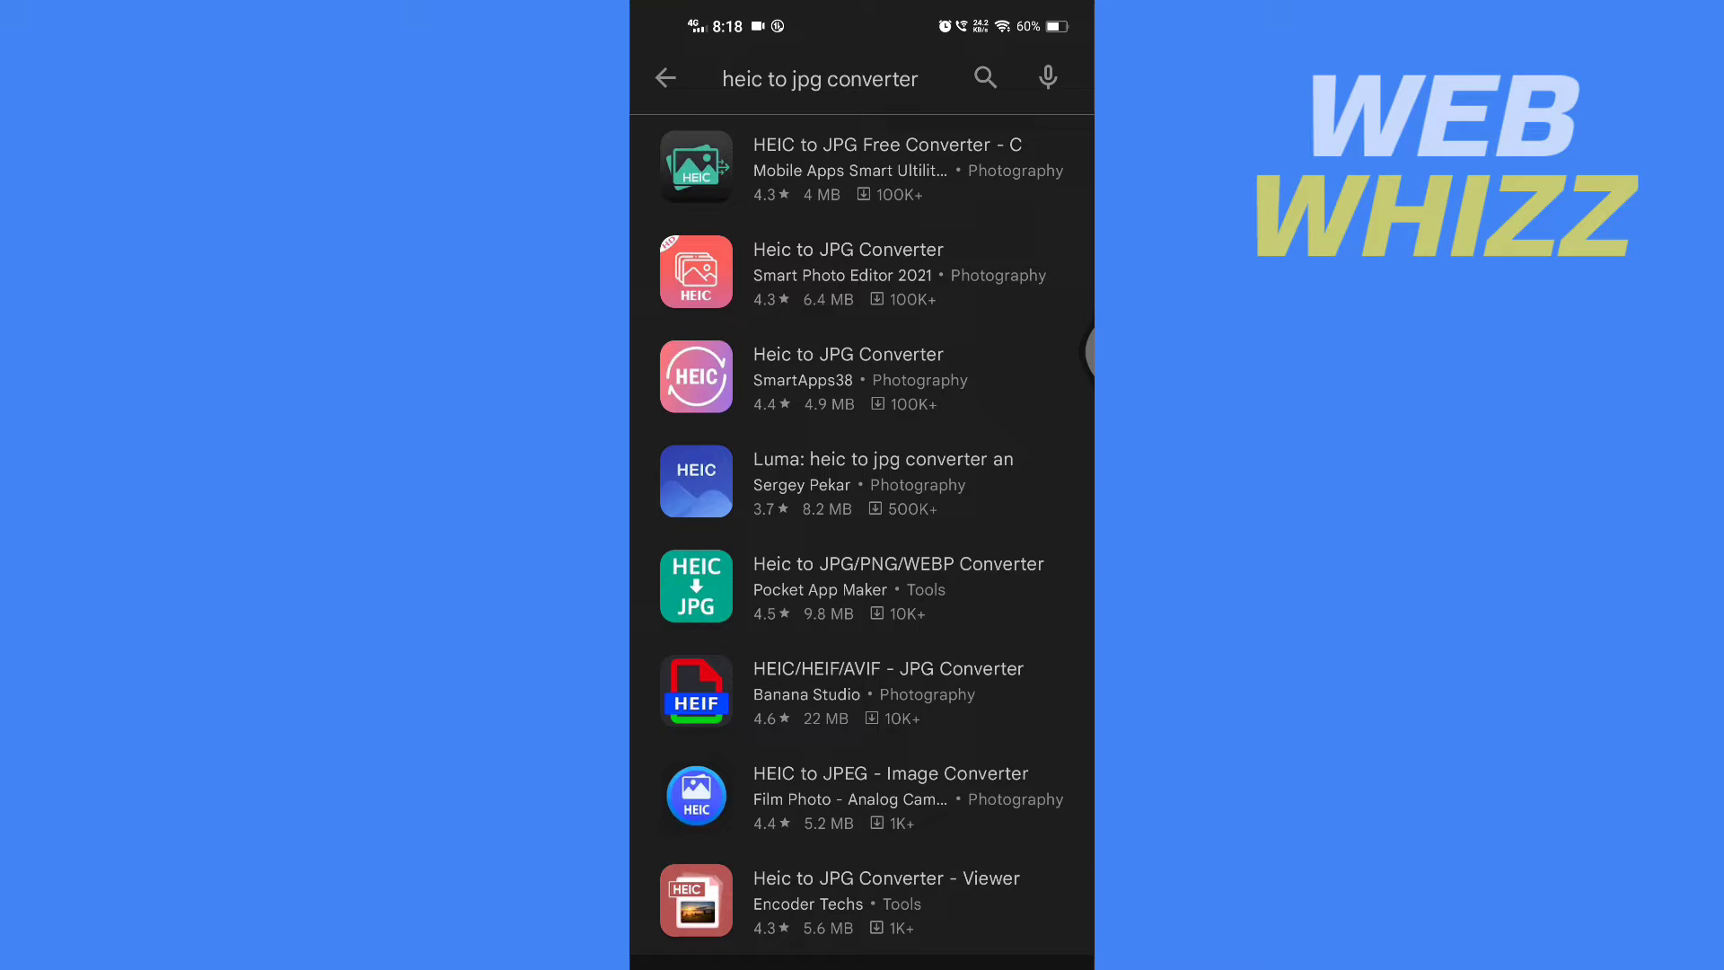
key("Home")
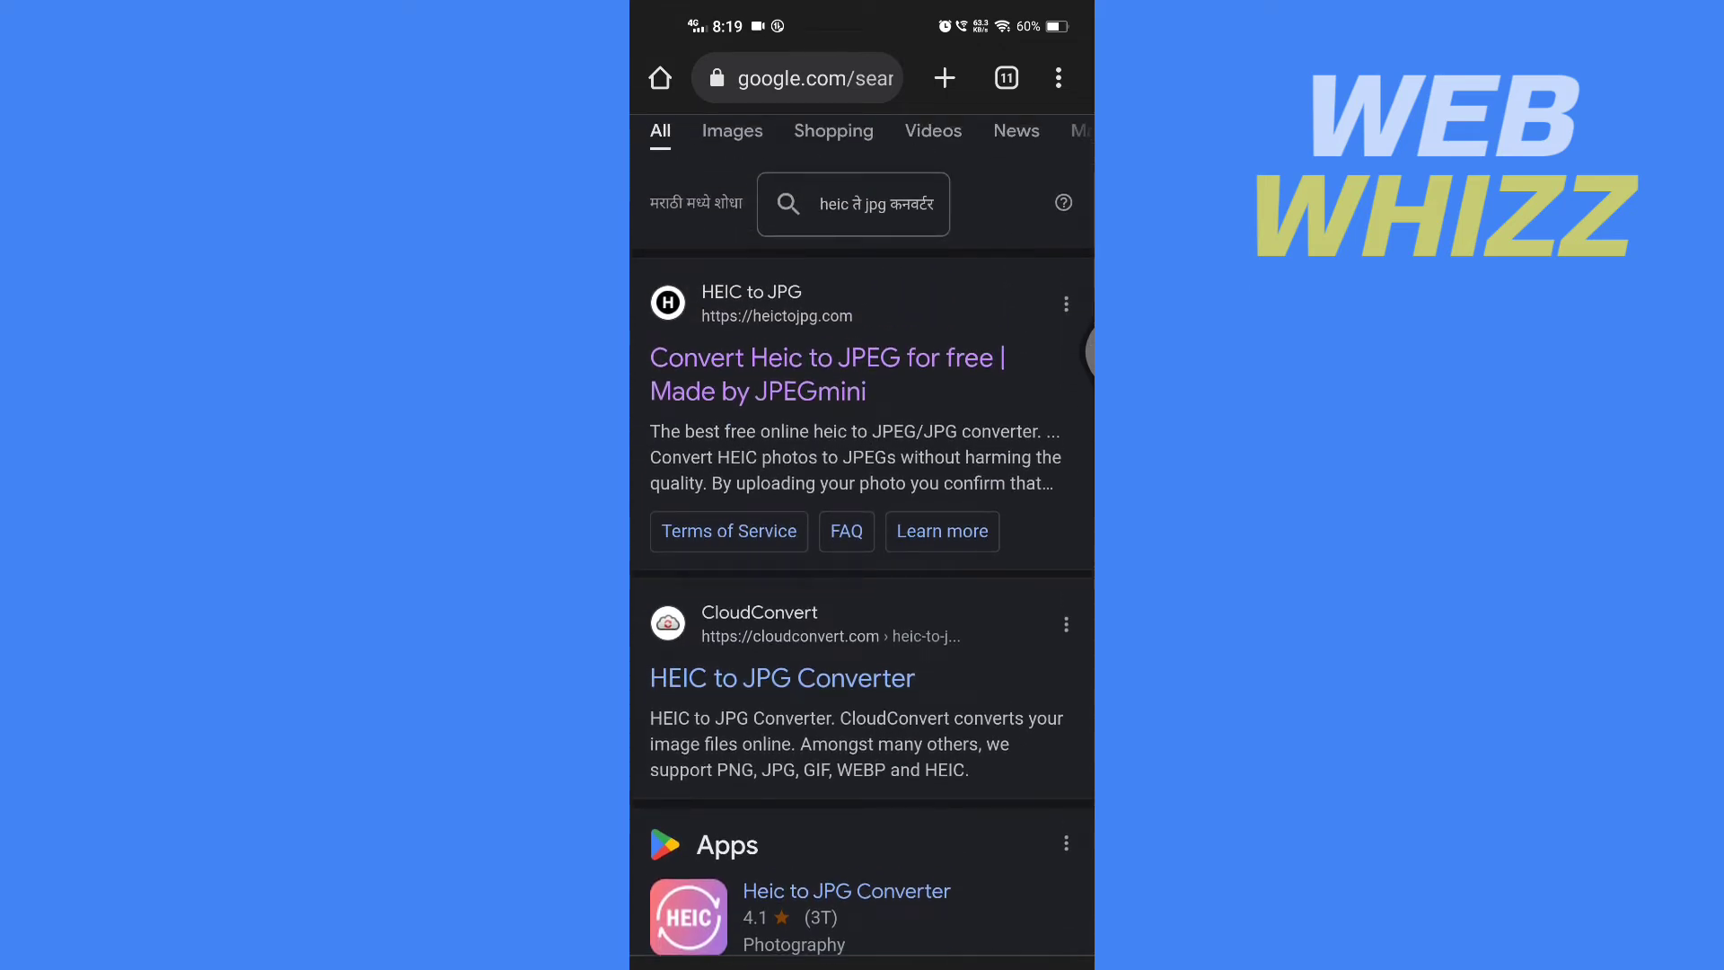
- Scroll the Google results toward the CloudConvert HEIC to JPG Converter link
scroll("down", 3)
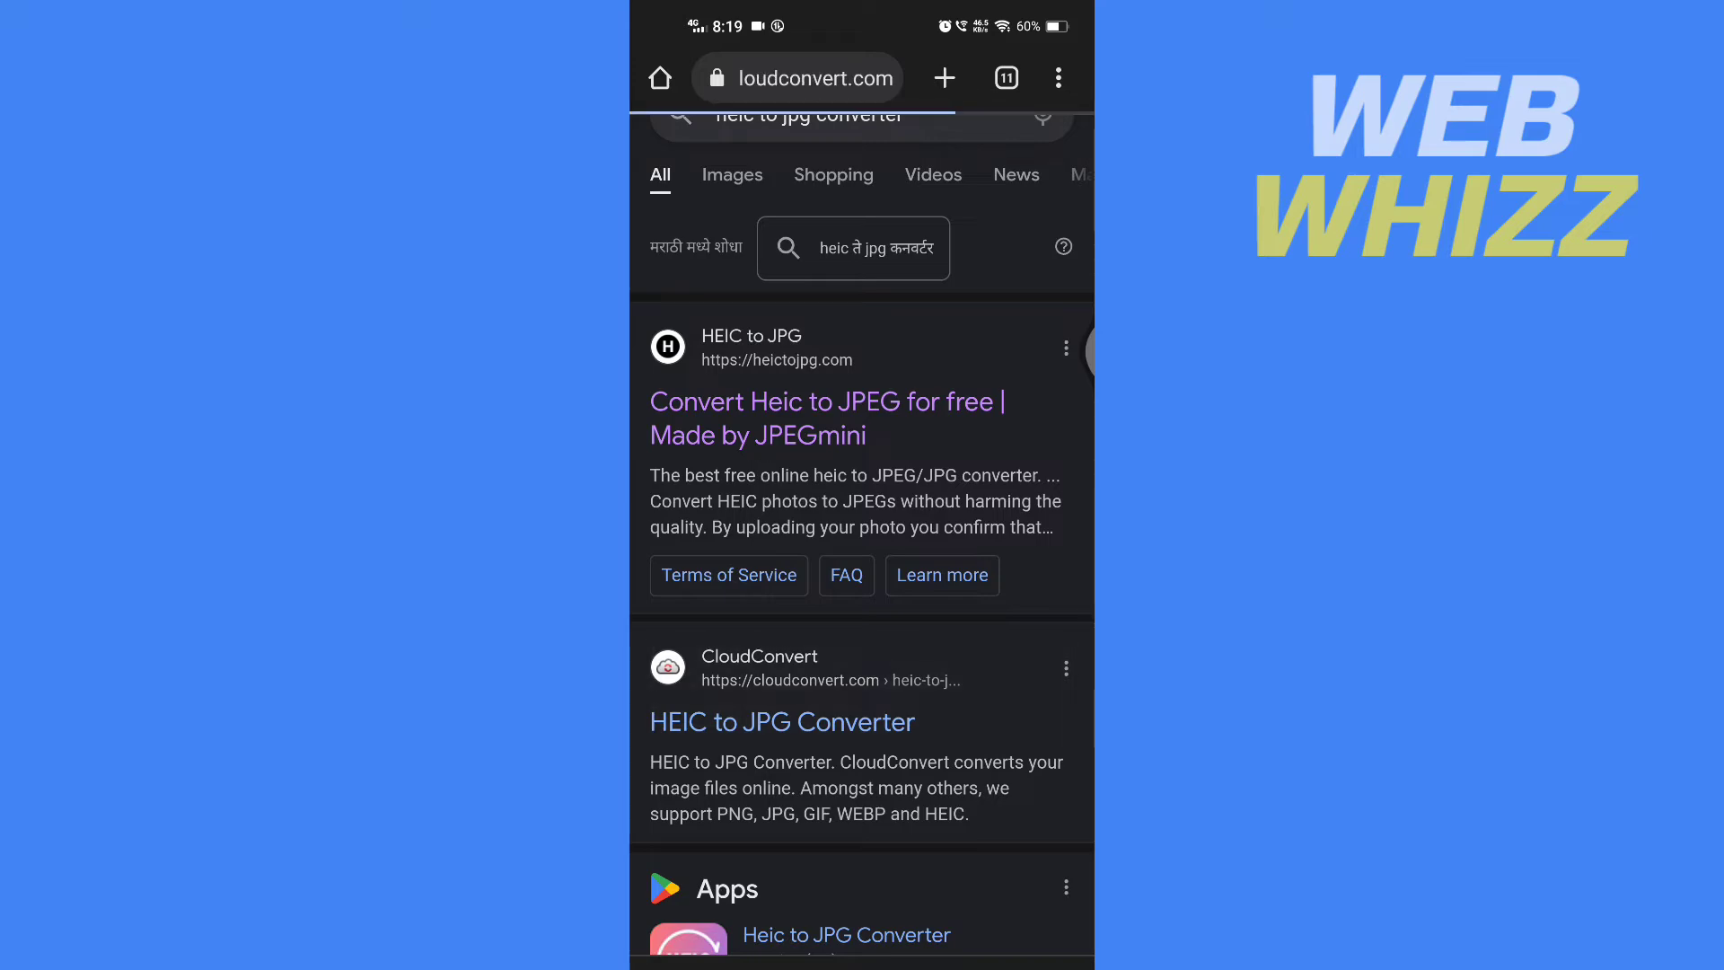
- Enter CloudConvert and upload the HEIC photo from the phone's Files for JPG conversion
left_click(781, 722)
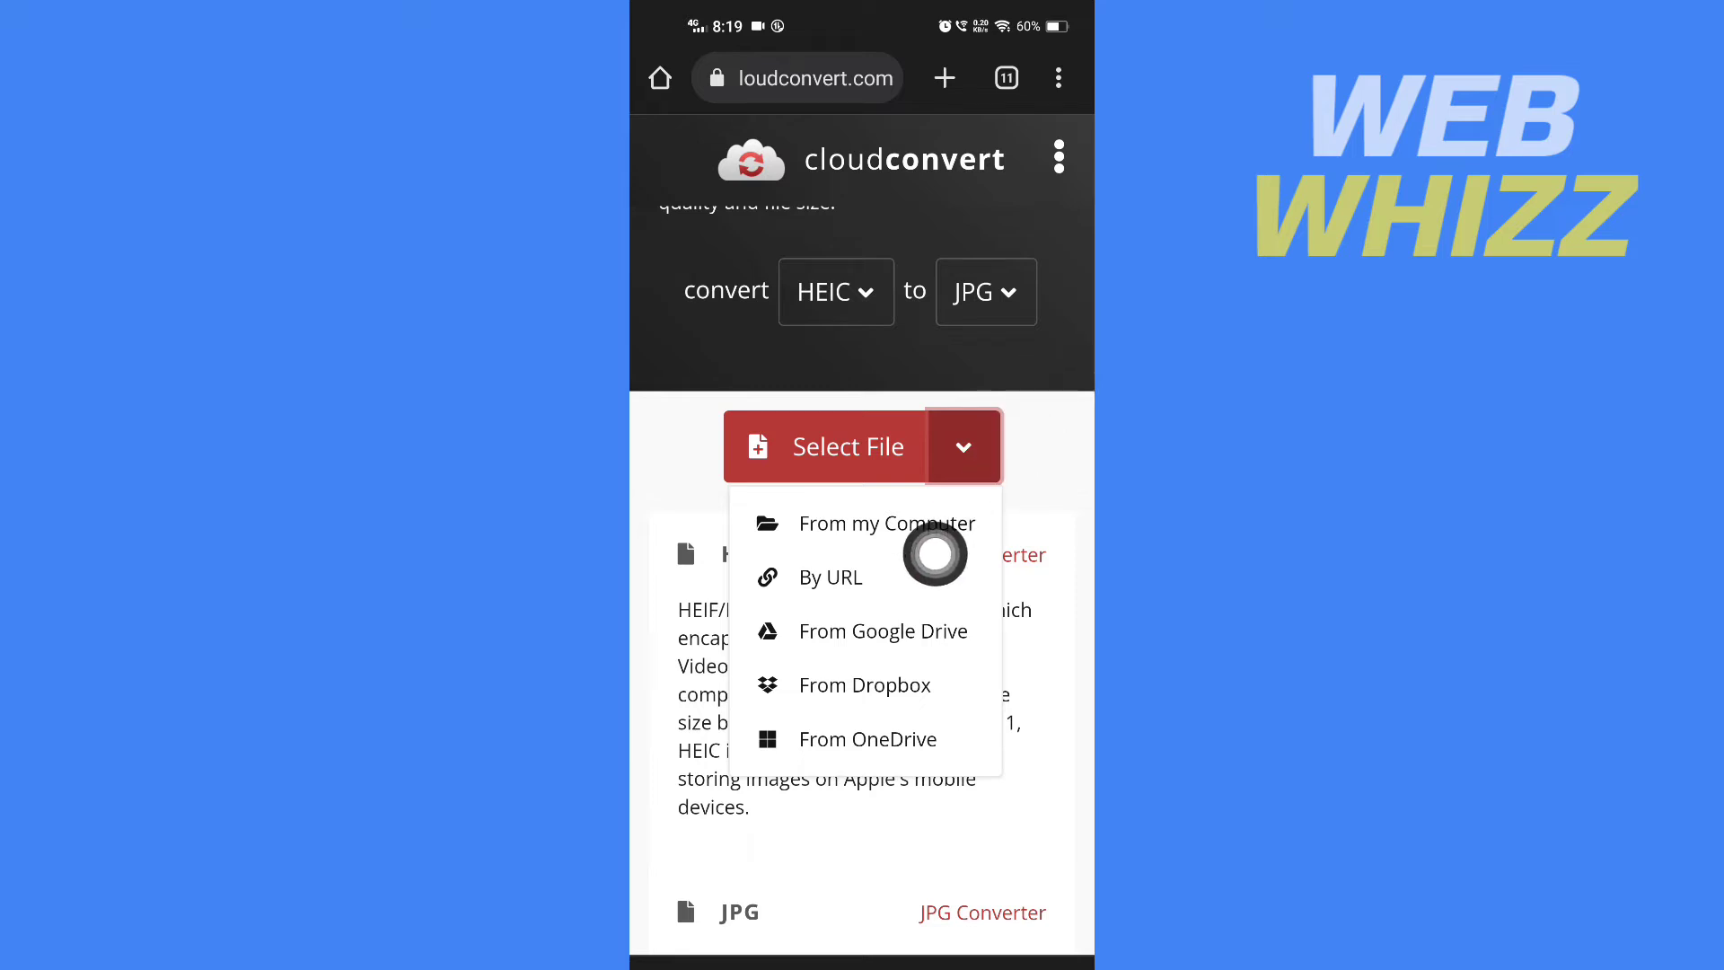
left_click(962, 445)
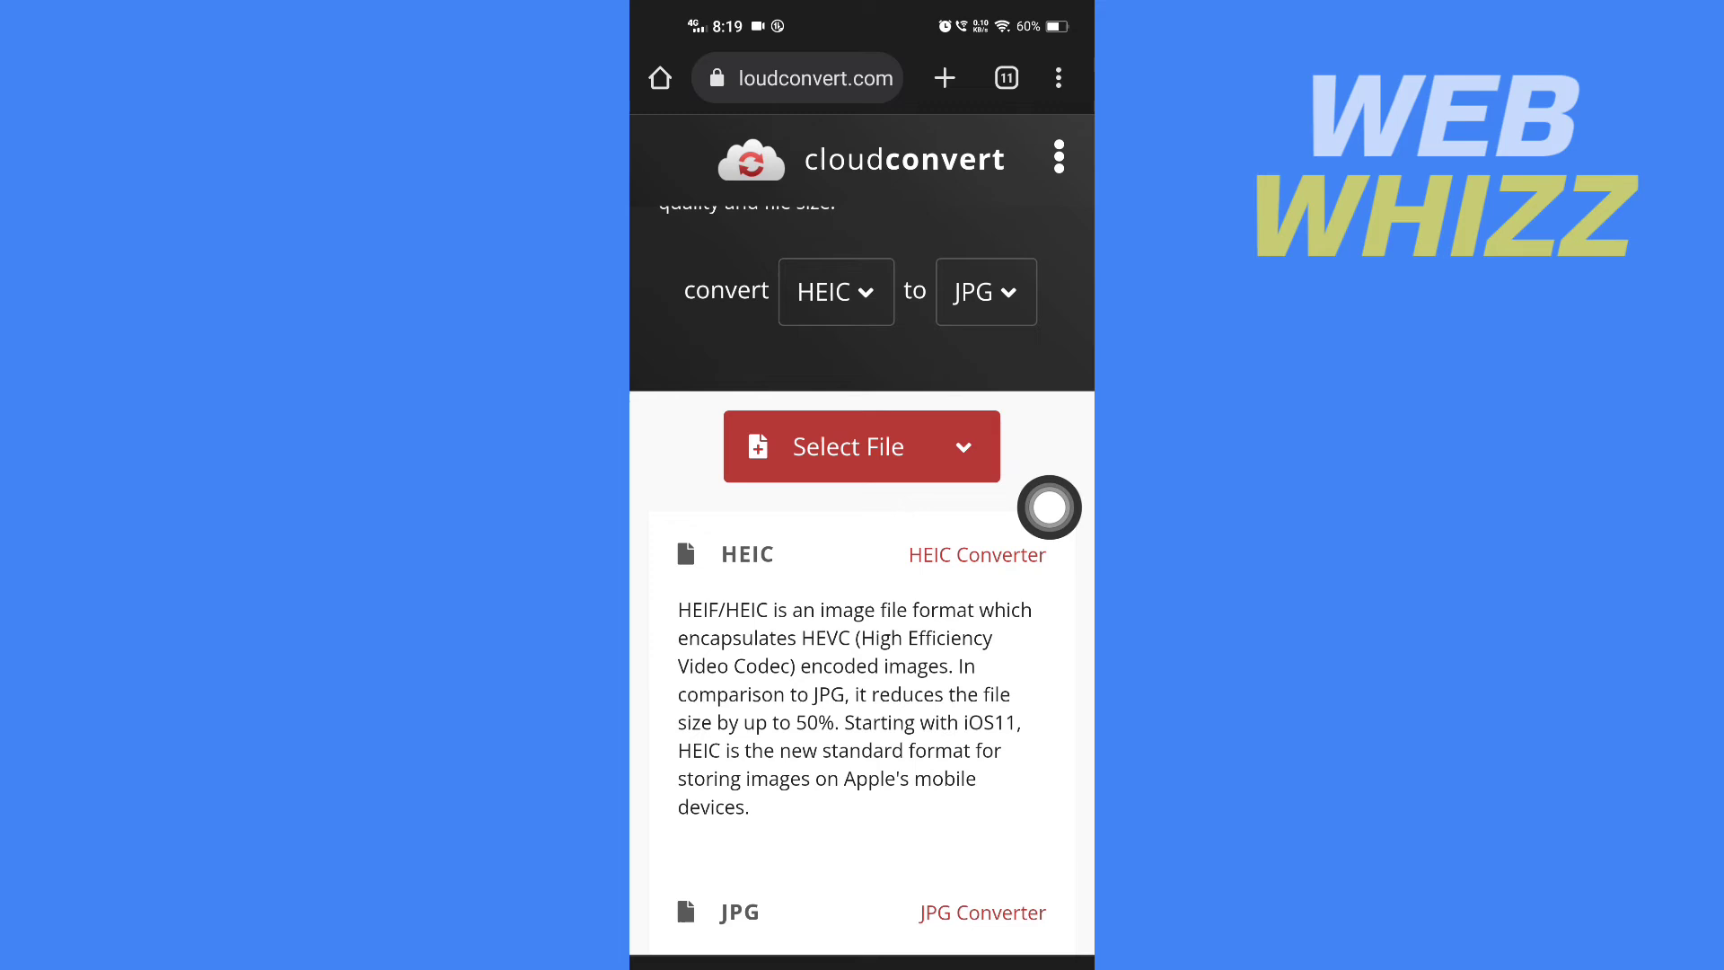
left_click(839, 447)
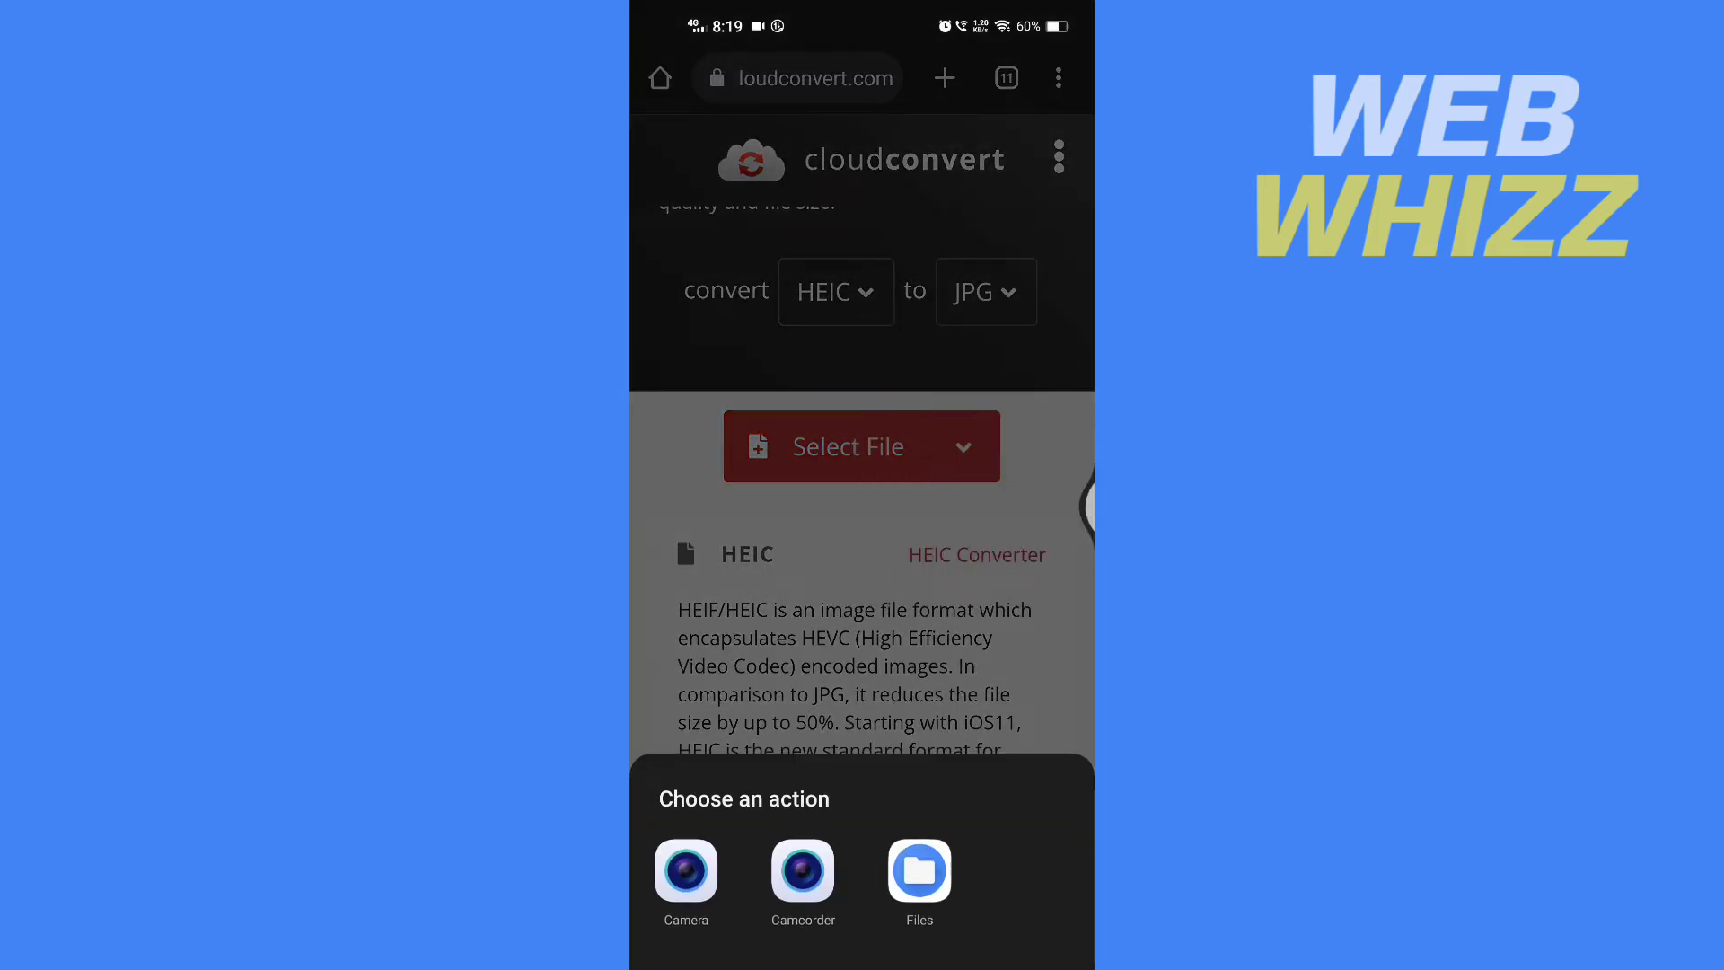
left_click(918, 874)
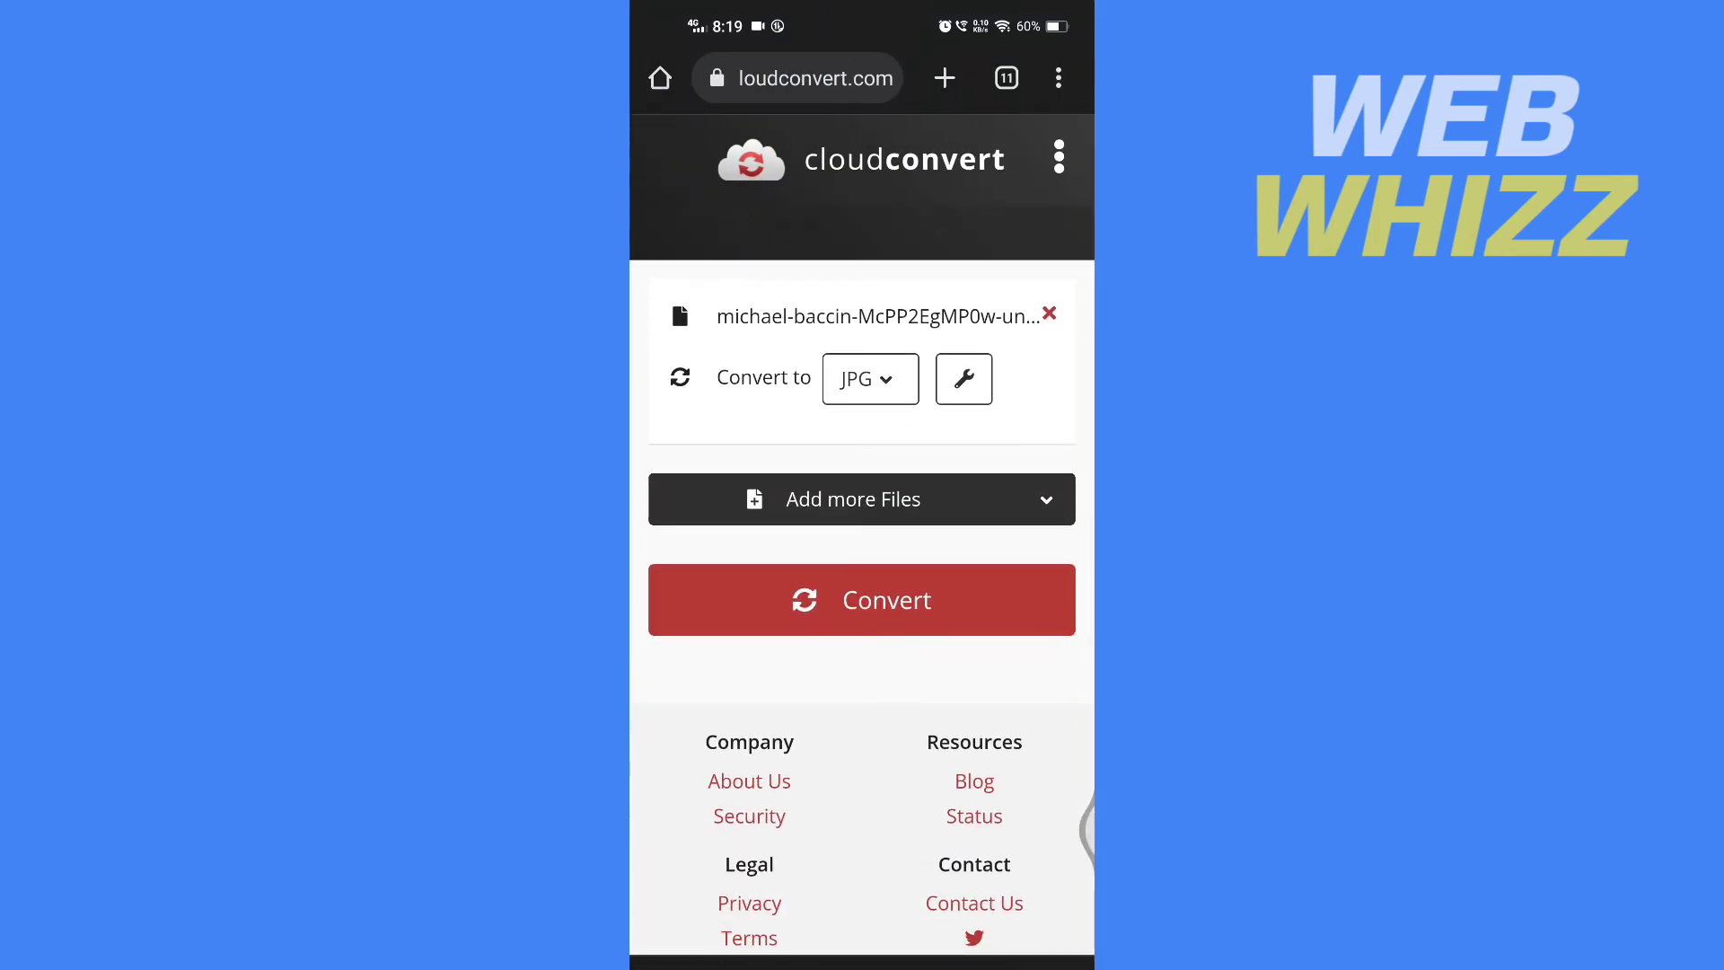
- Convert the uploaded HEIC photo to JPG and get the mountain lake preview
left_click(860, 600)
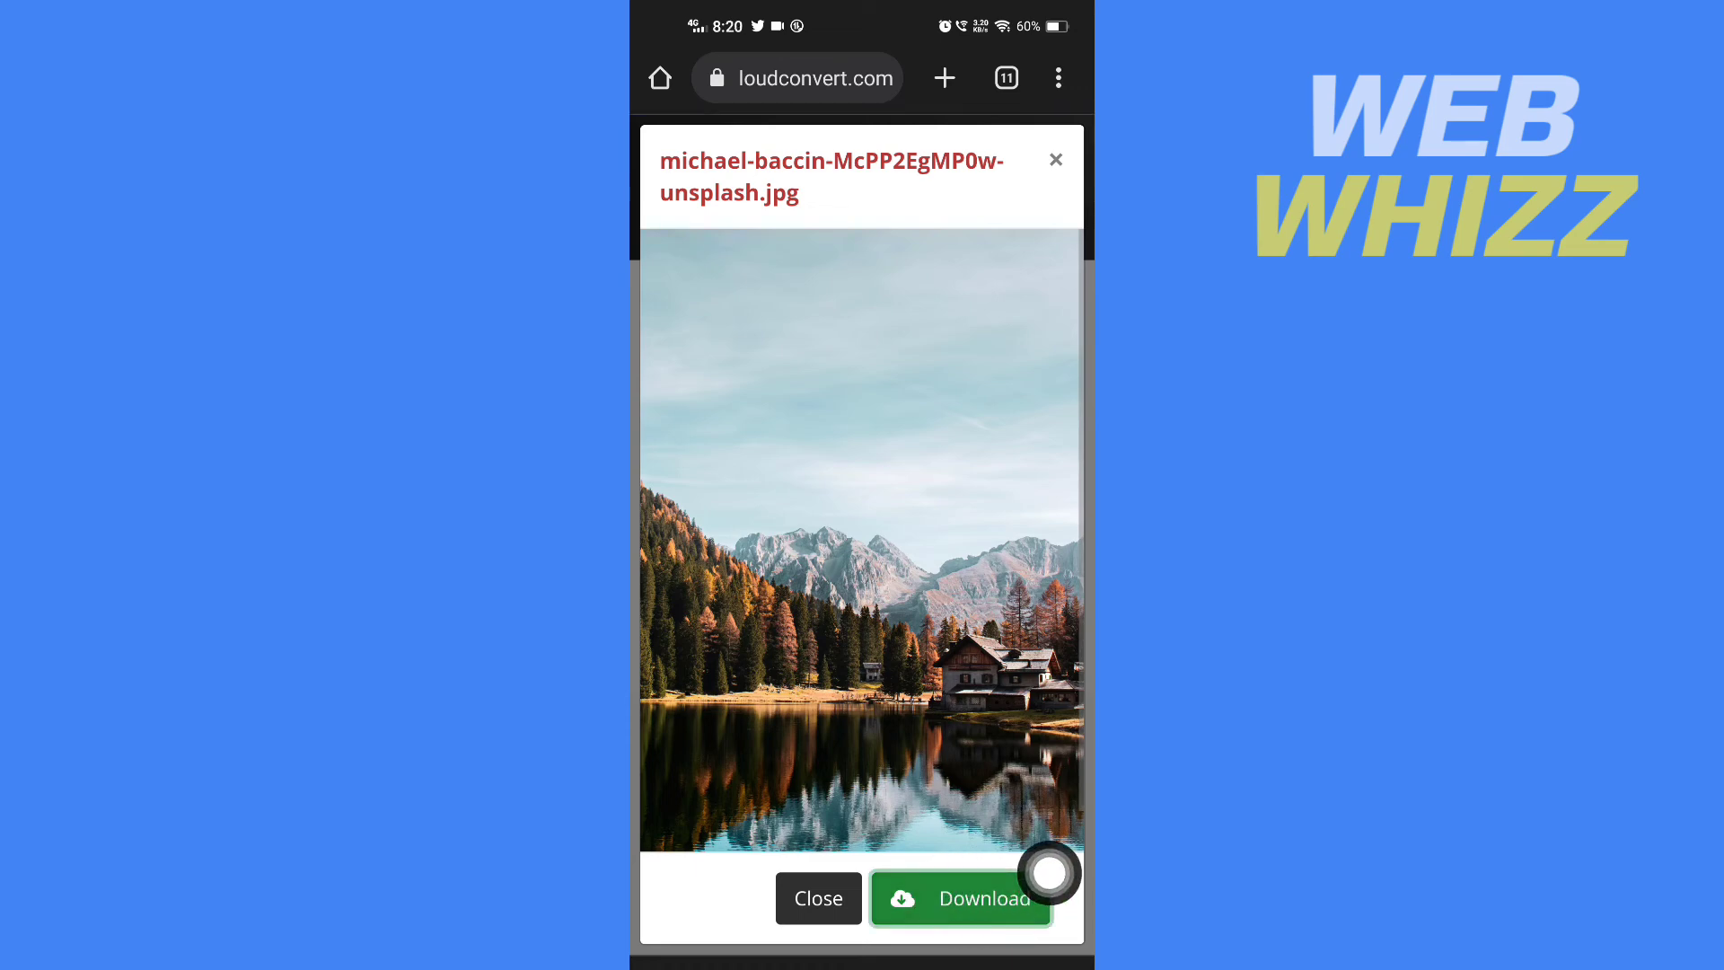
- Download the 3.25 MB JPG again via Chrome's prompt and view it in the image viewer
left_click(959, 898)
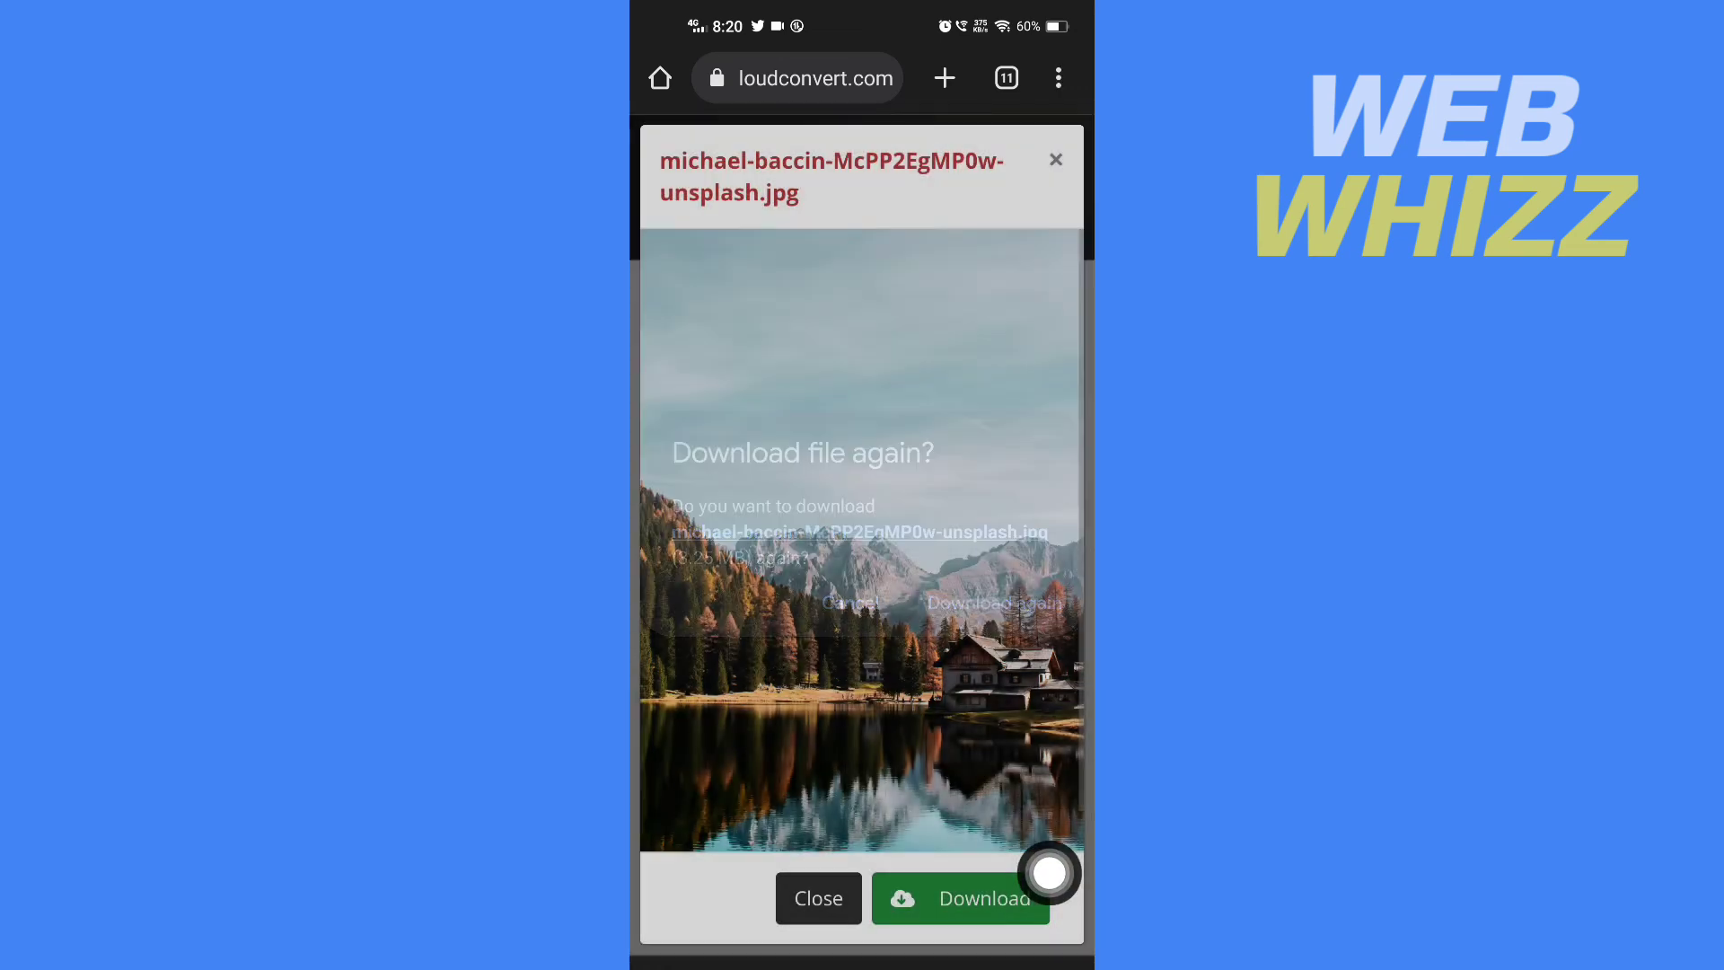
left_click(991, 604)
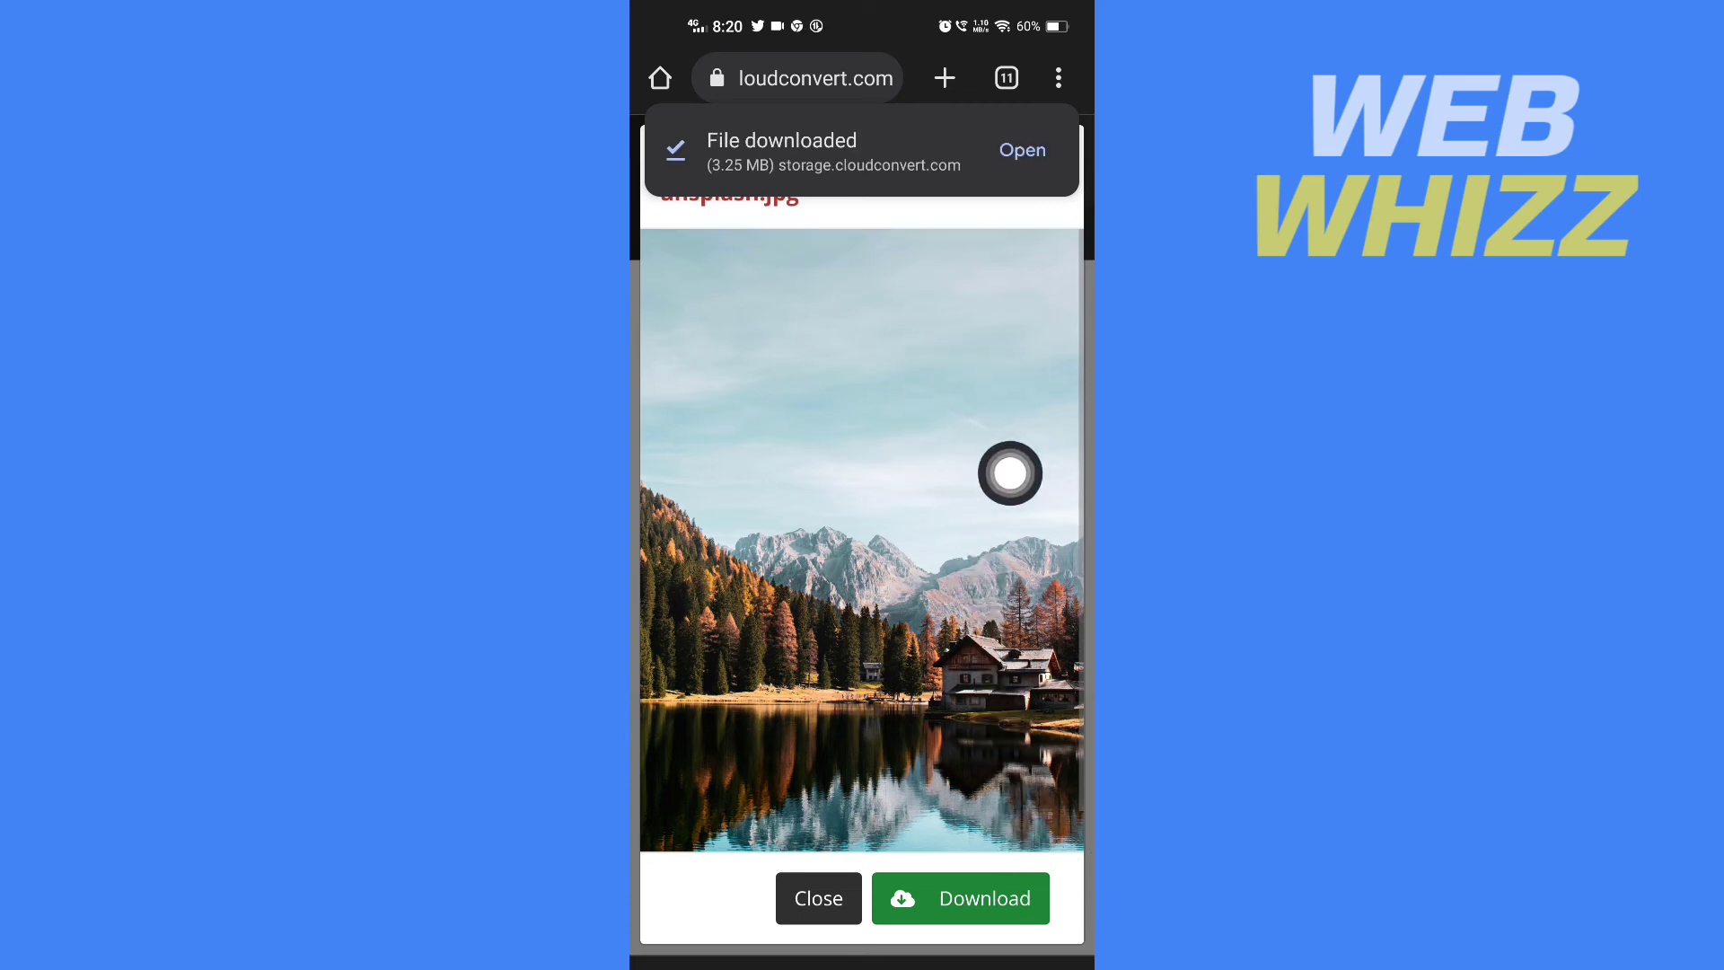
left_click(1021, 149)
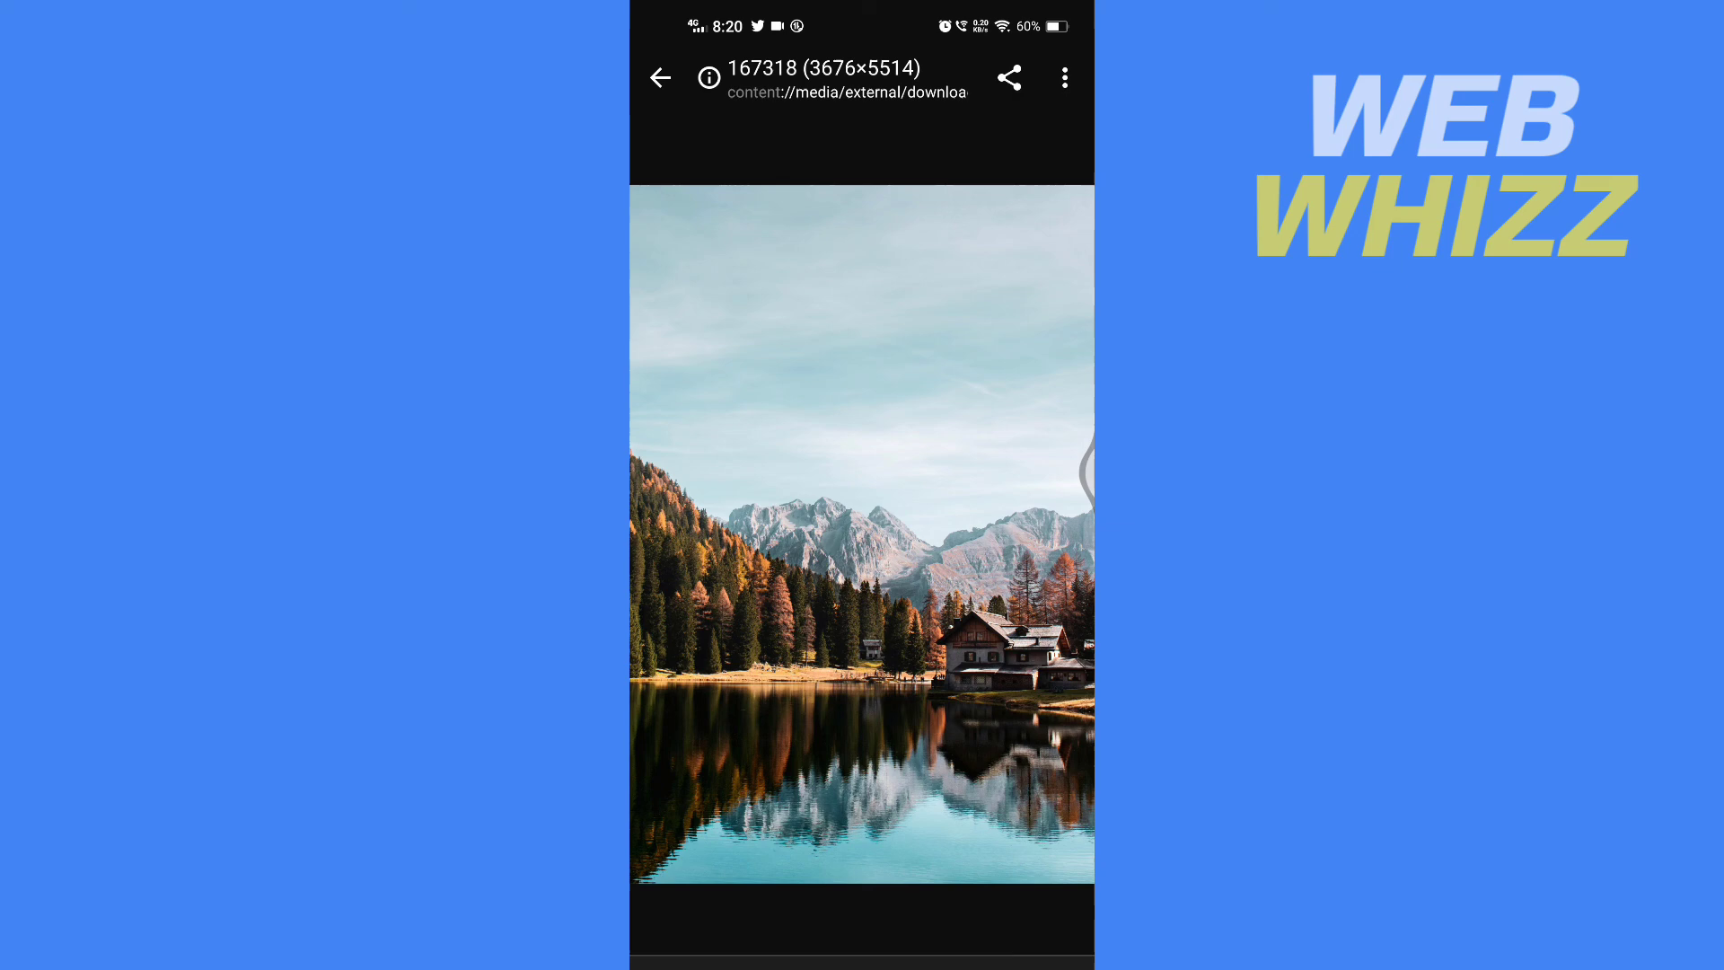